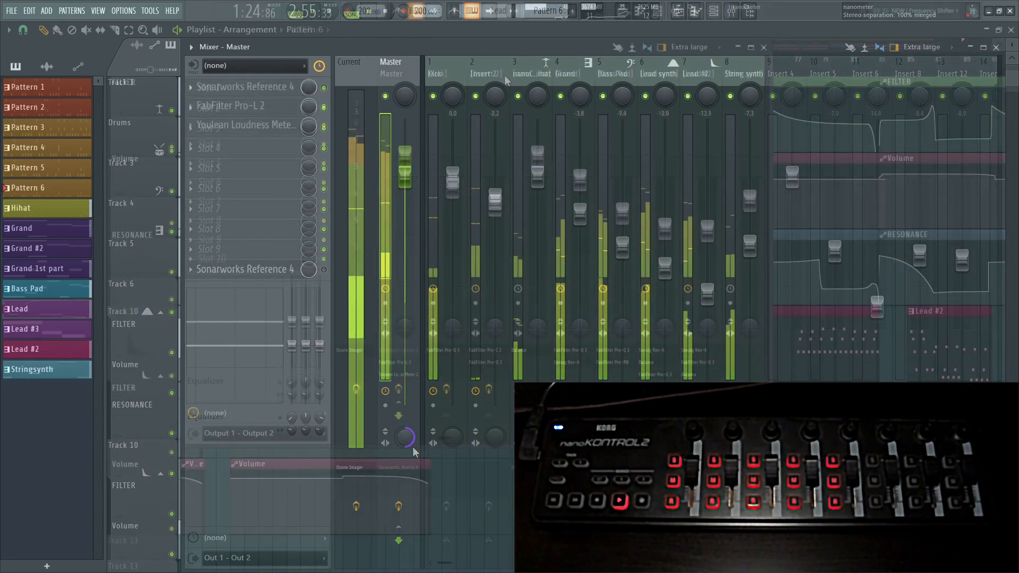
# Step: Toggle between pattern and song mode twice, then bank the mixer group toward inserts 7–20
pyautogui.click(484, 73)
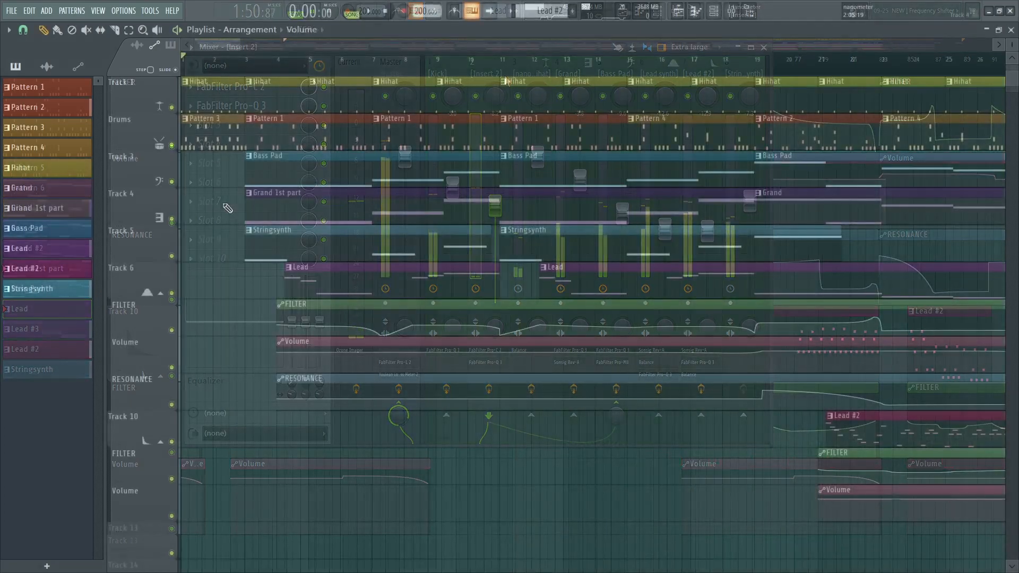
pyautogui.click(764, 47)
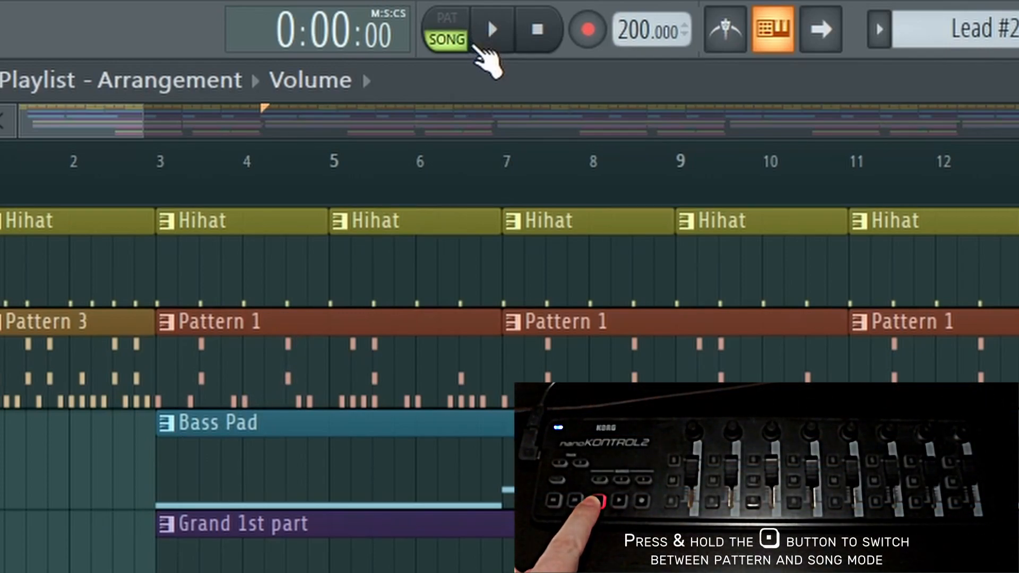
pyautogui.click(445, 29)
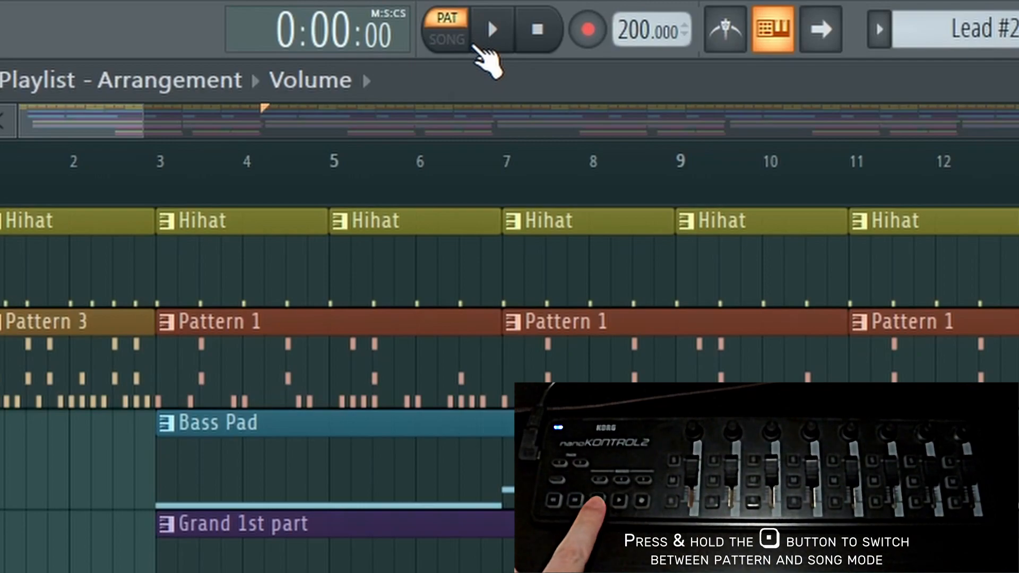
pyautogui.click(445, 39)
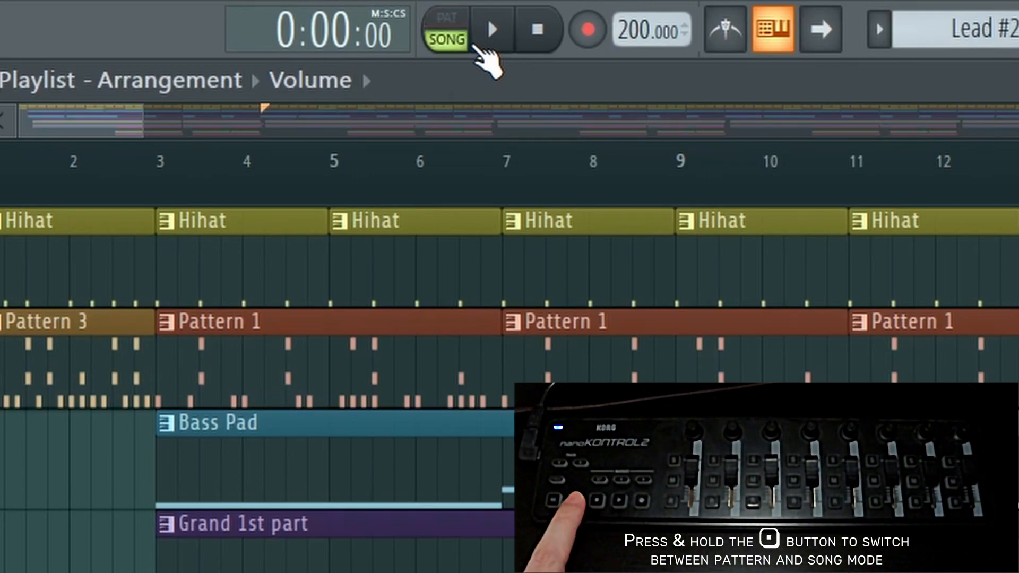
pyautogui.click(445, 28)
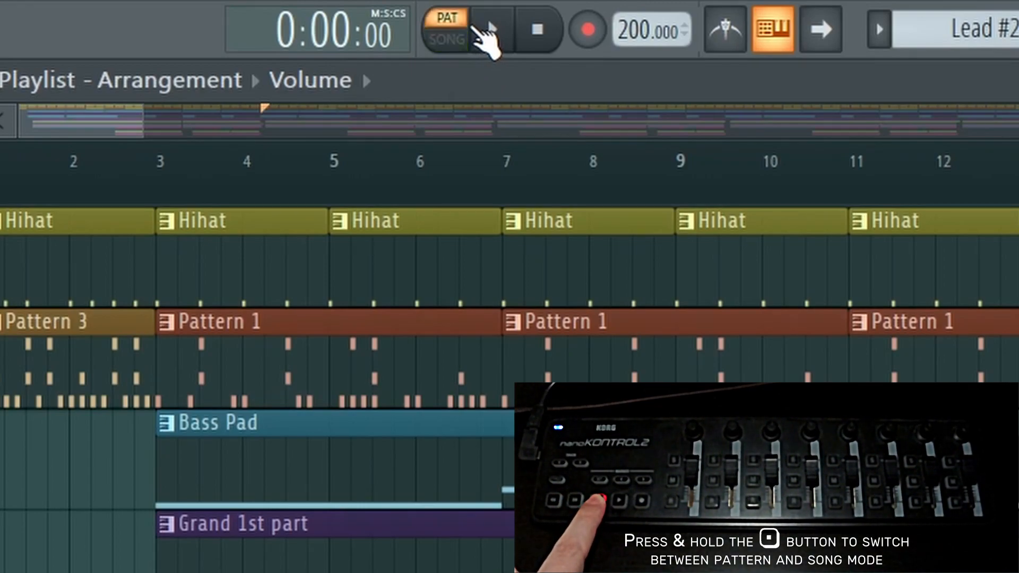
pyautogui.click(446, 30)
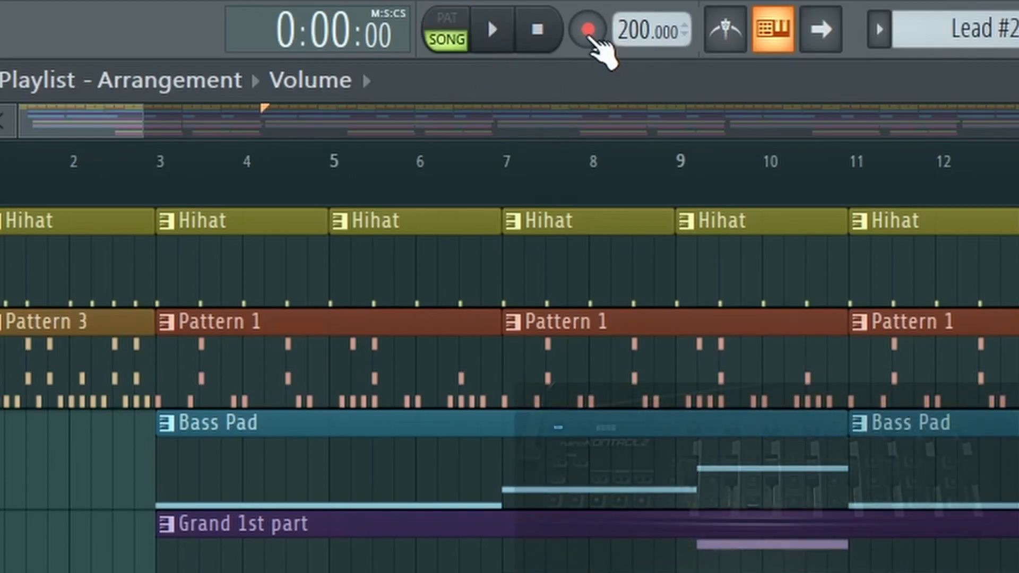
pyautogui.click(587, 30)
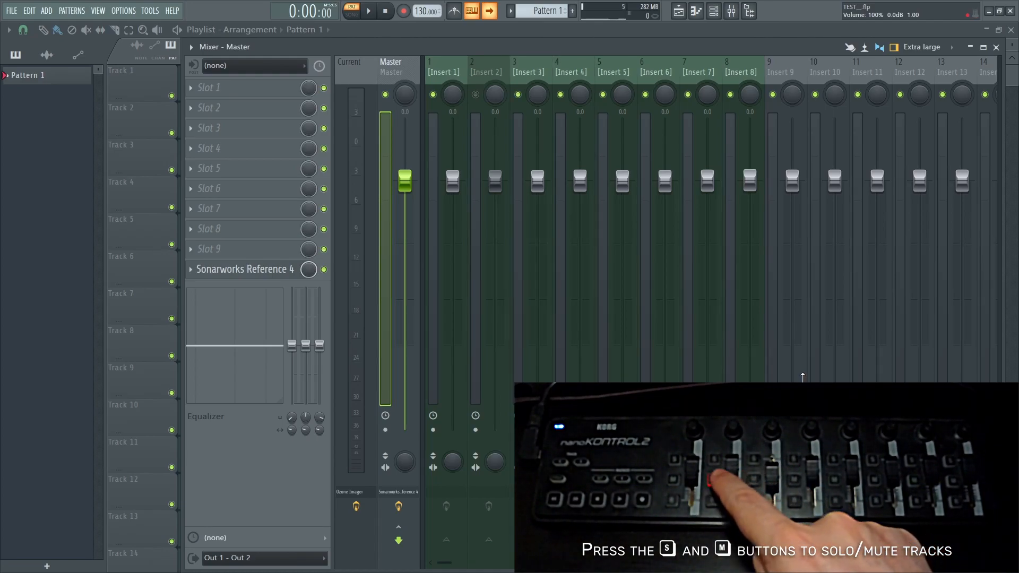
pyautogui.click(739, 72)
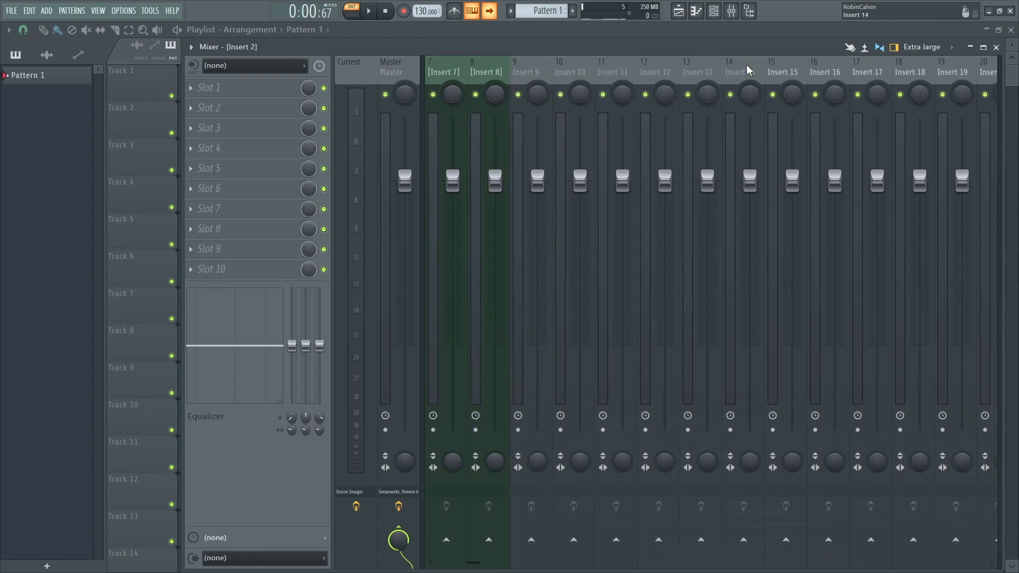
# Step: Bank the mixer back to Master–Insert 10 and select the previous mixer track
pyautogui.click(559, 71)
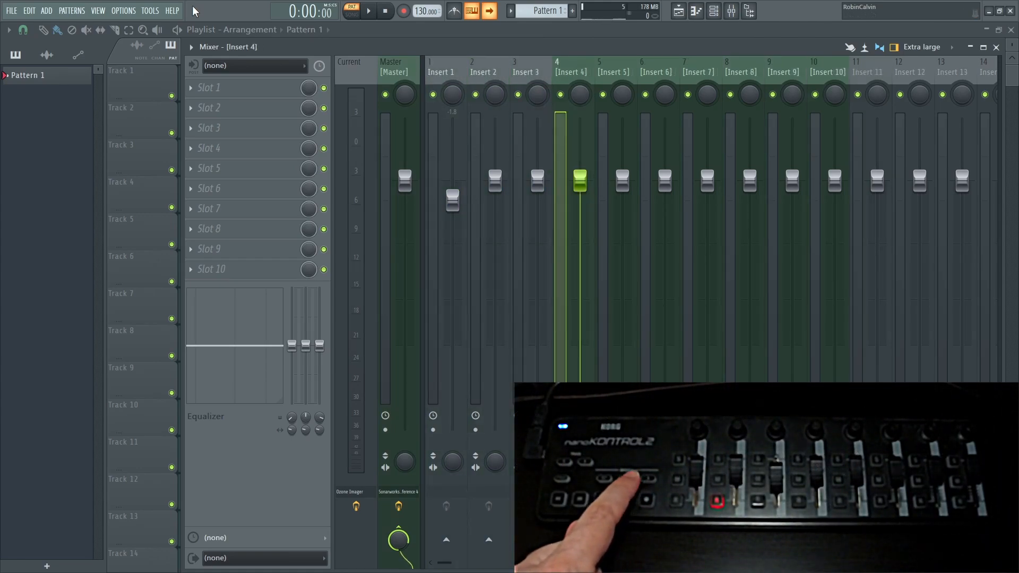
pyautogui.click(526, 71)
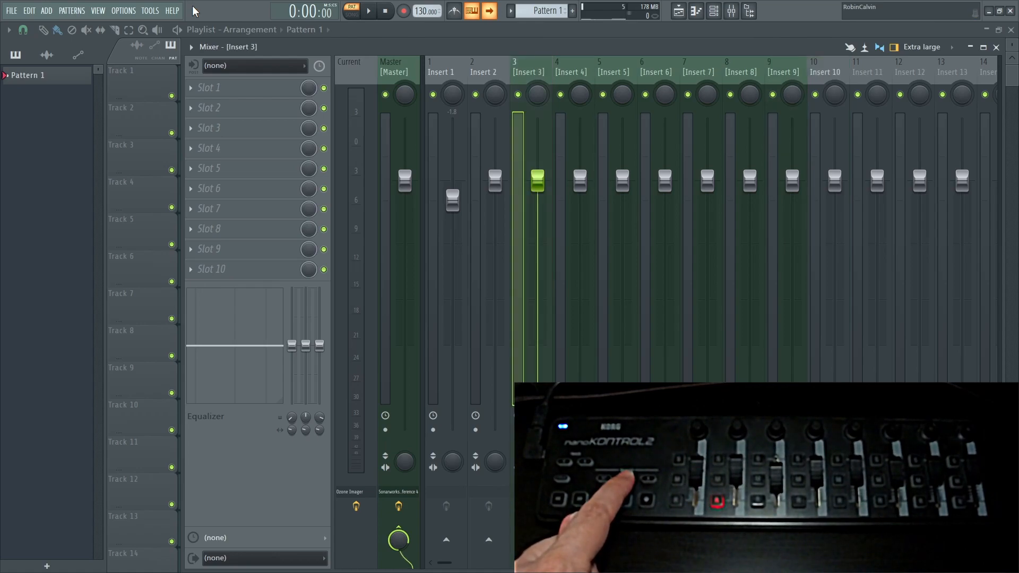
pyautogui.click(445, 72)
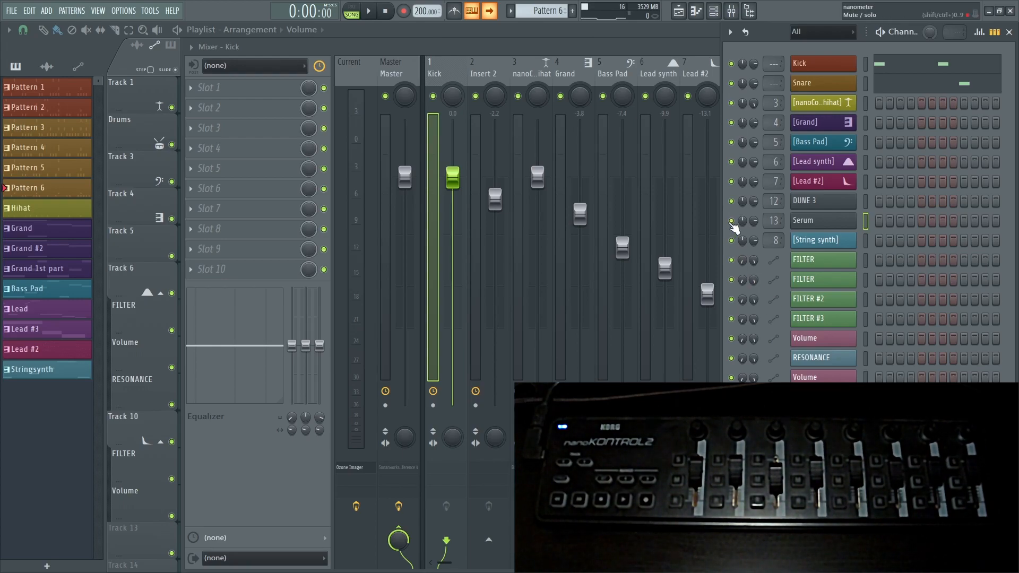
pyautogui.moveTo(732, 224)
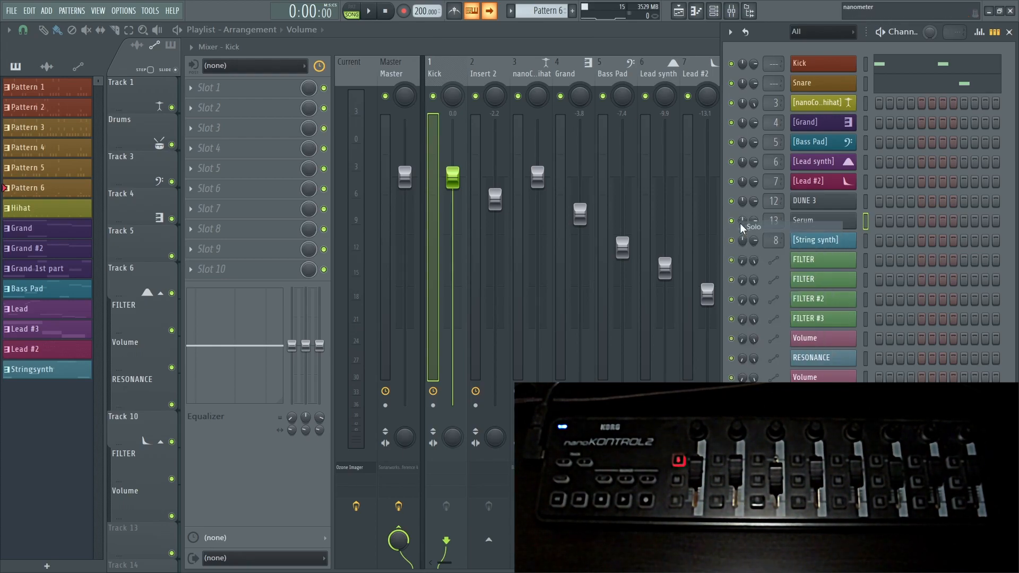
# Step: Change the selected Serum channel's routing to mixer Insert 2 and bring back the playlist
pyautogui.rightClick(732, 221)
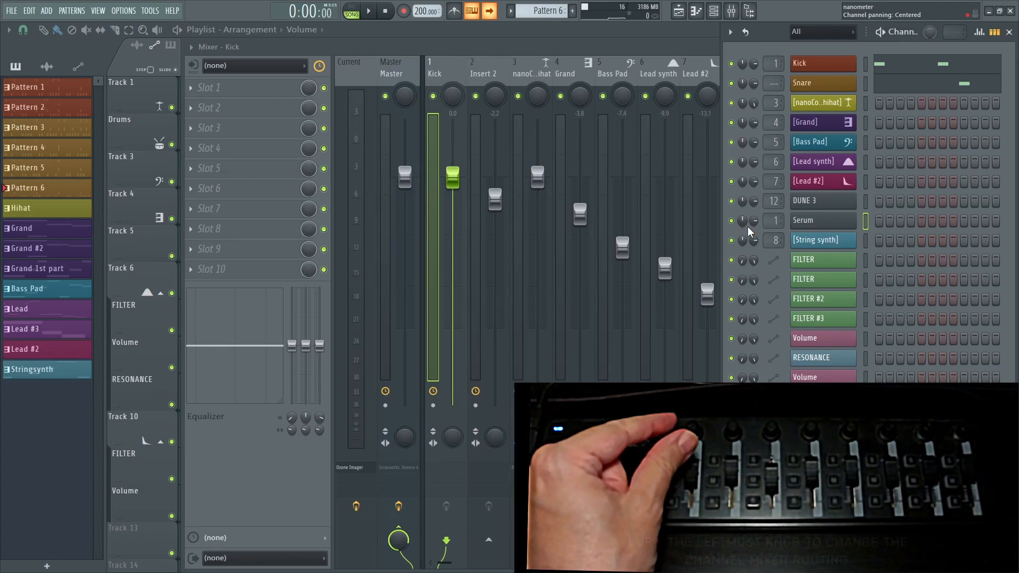
pyautogui.click(516, 64)
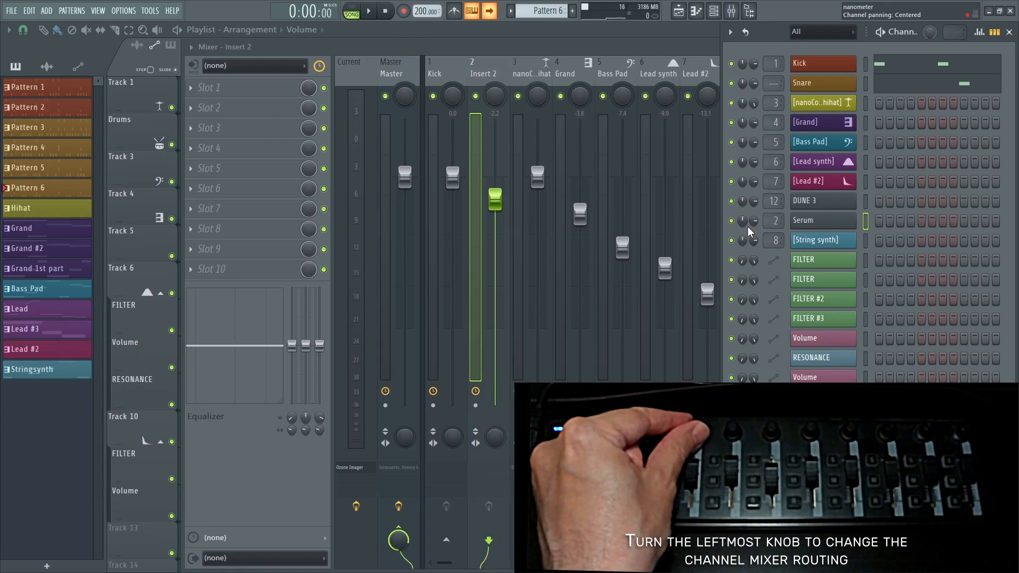
pyautogui.click(434, 73)
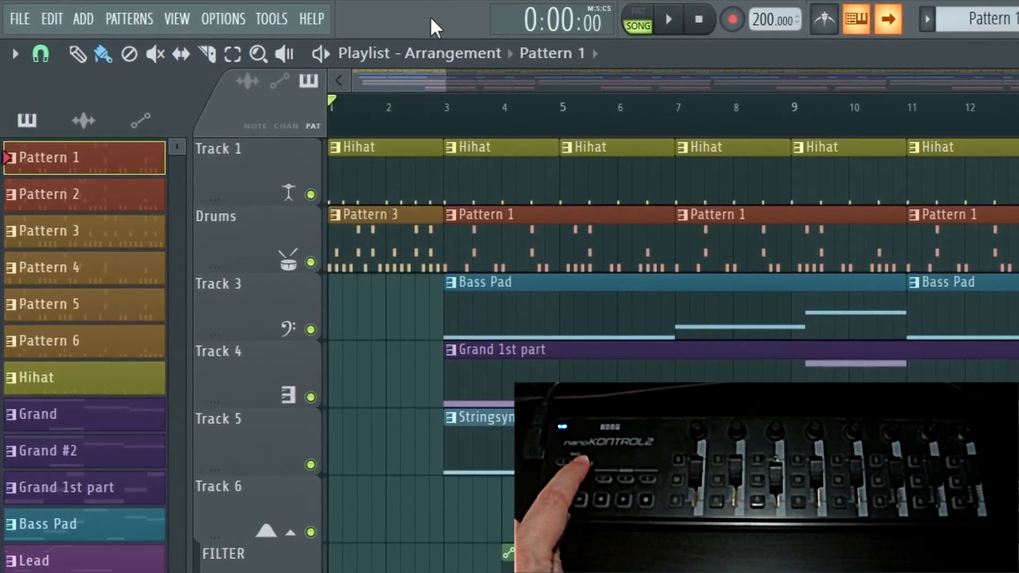
# Step: Switch to playlist mode and step the current pattern from Pattern 1 to Pattern 6
pyautogui.click(59, 273)
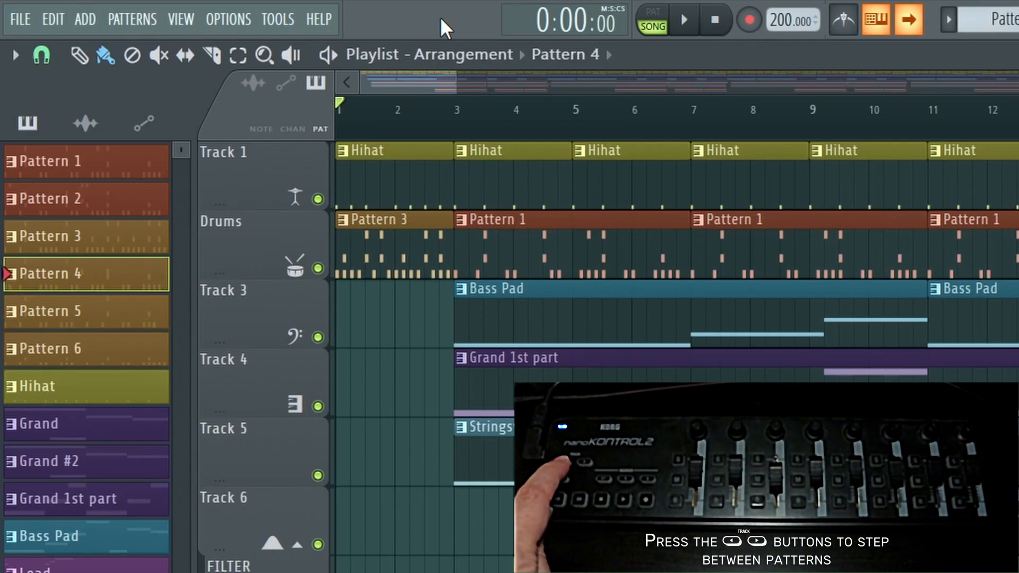
pyautogui.click(55, 162)
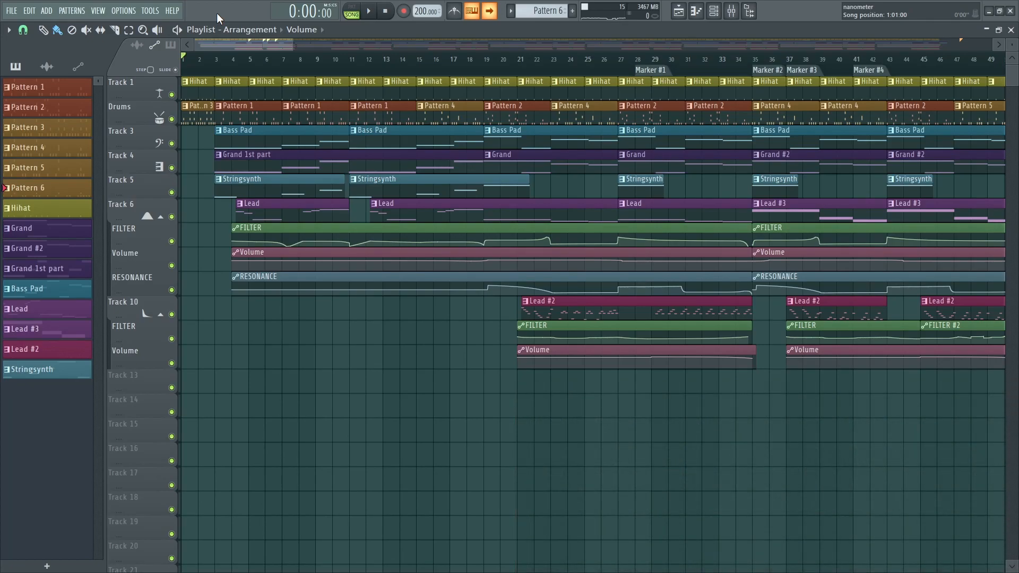
# Step: Open the nanoKONTROL2 script output window and open the script source in Notepad++
pyautogui.click(368, 11)
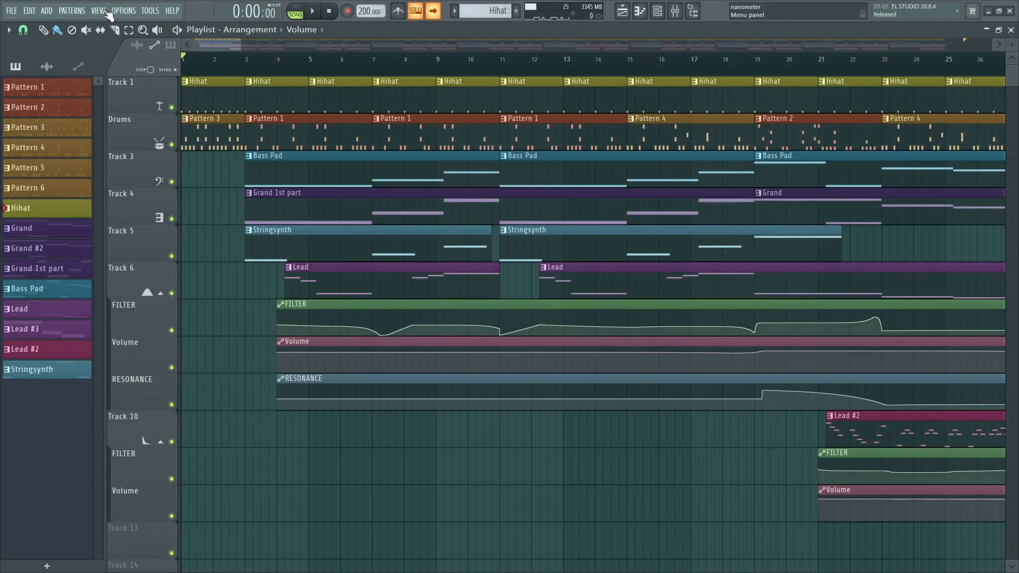
pyautogui.click(98, 10)
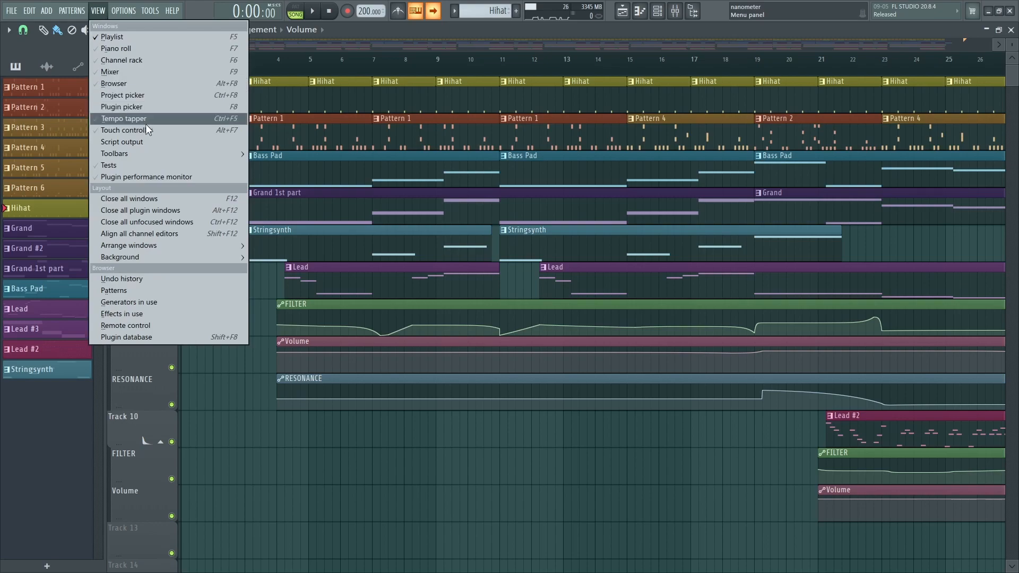
pyautogui.click(122, 142)
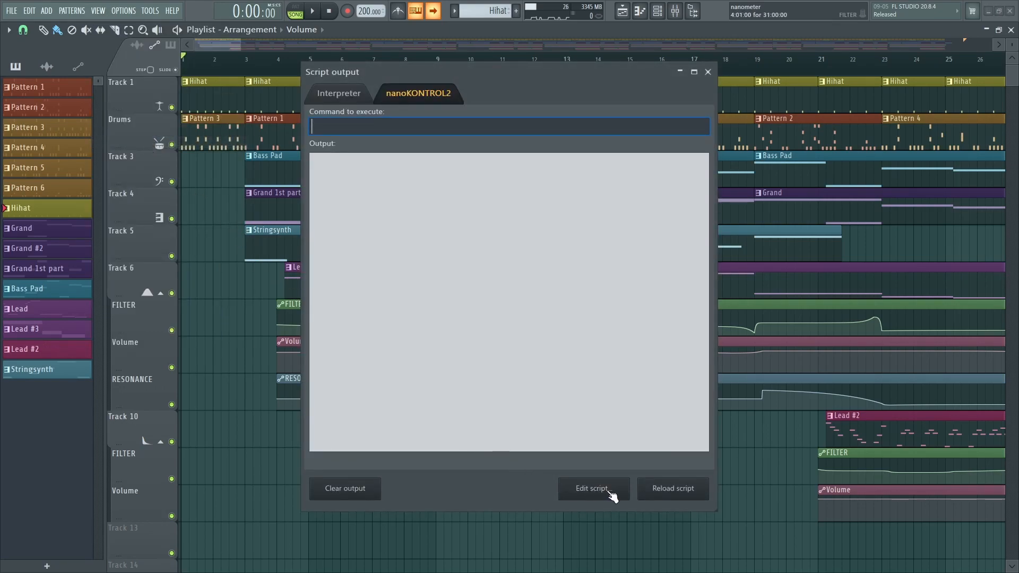
pyautogui.click(593, 488)
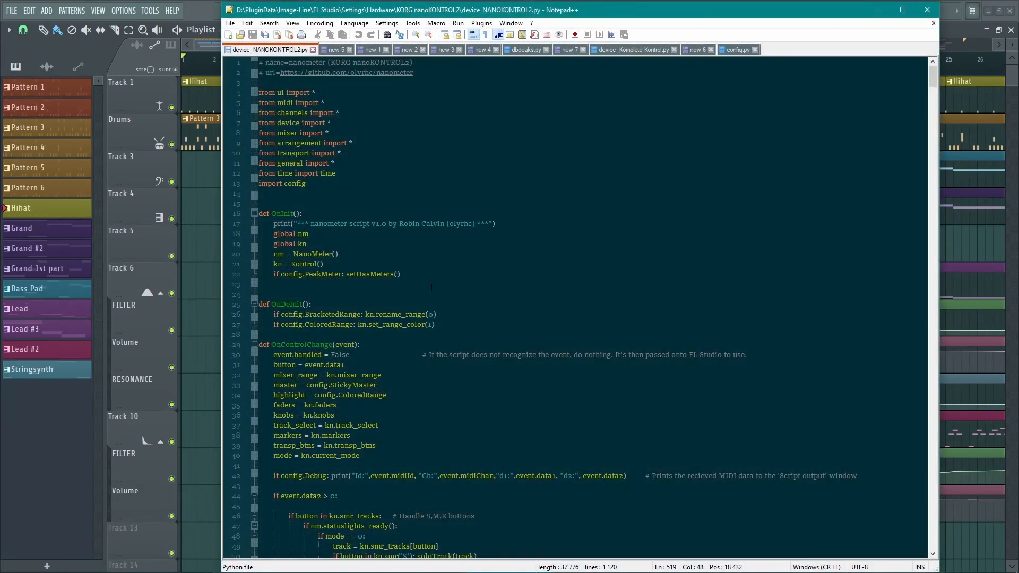
# Step: Open config.py from the KORG nanoKONTROL2 script folder in Notepad++
pyautogui.click(229, 23)
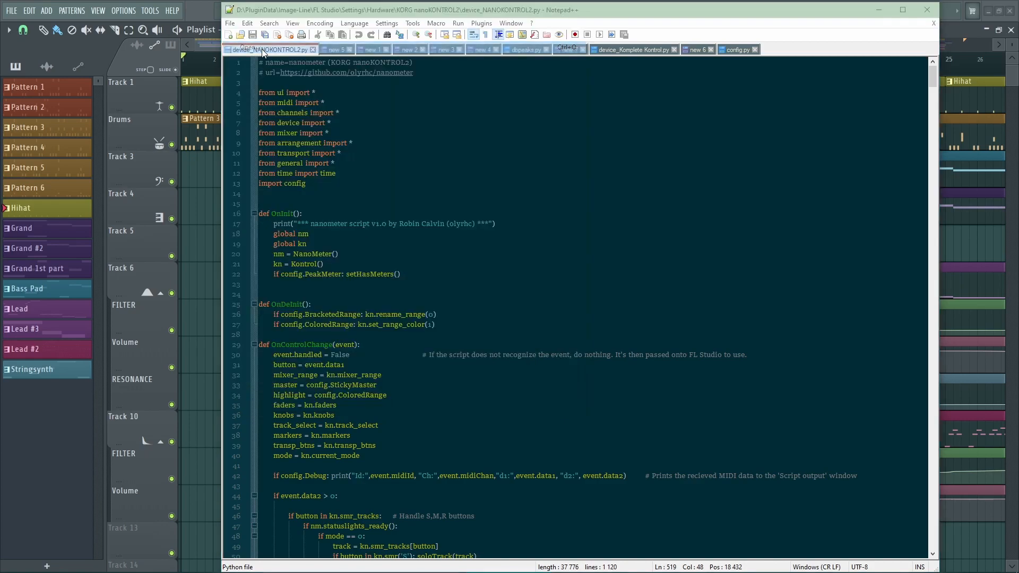
pyautogui.click(229, 23)
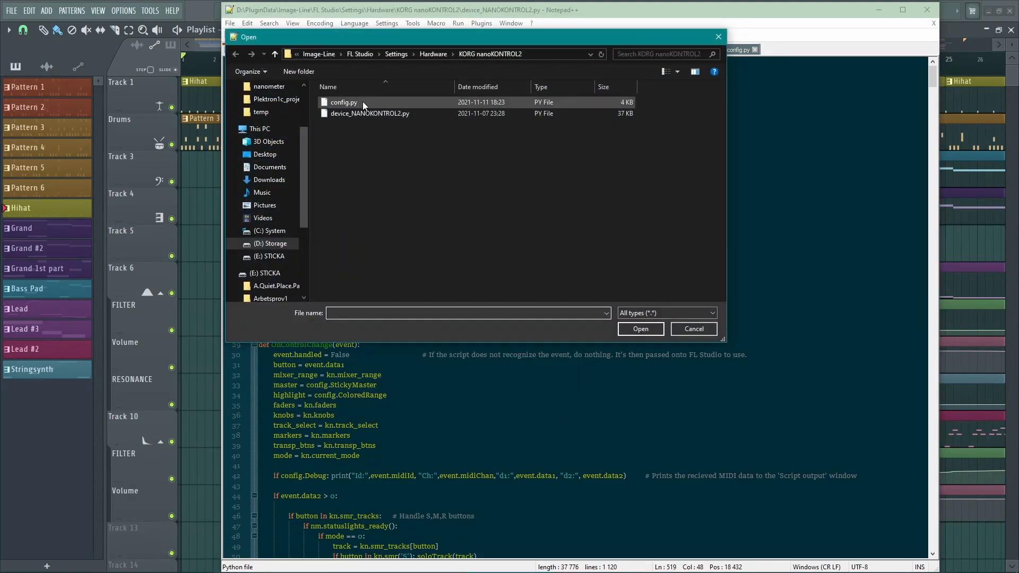
pyautogui.click(344, 102)
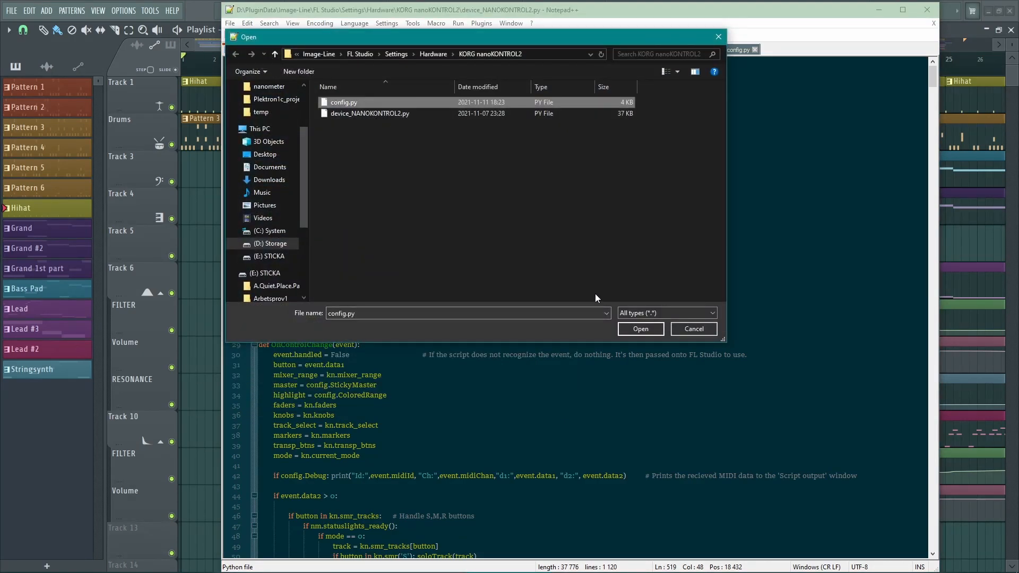
pyautogui.click(639, 330)
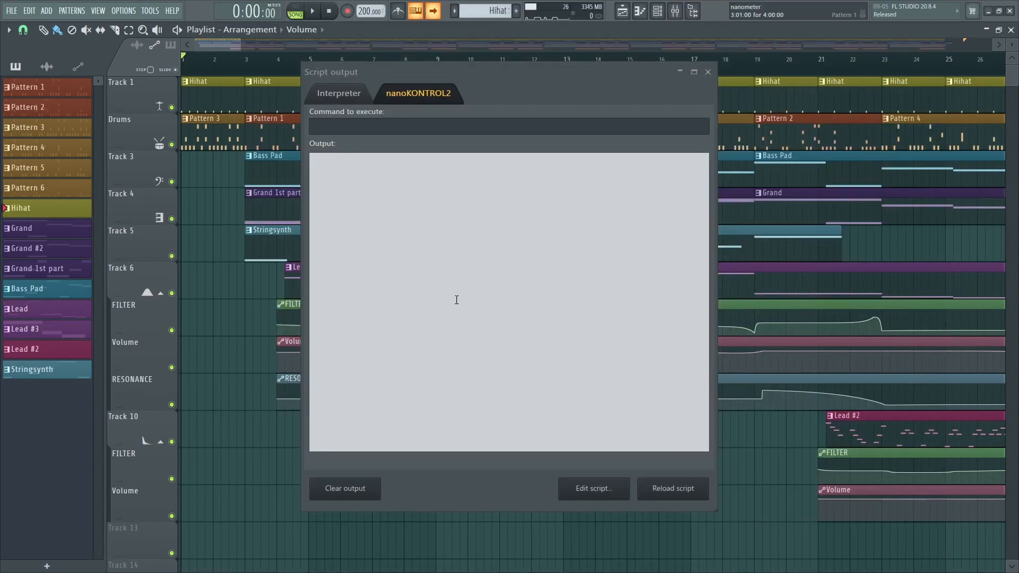
# Step: Reload the nanoKONTROL2 script and select mixer inserts 4, 5 and 6
pyautogui.click(673, 488)
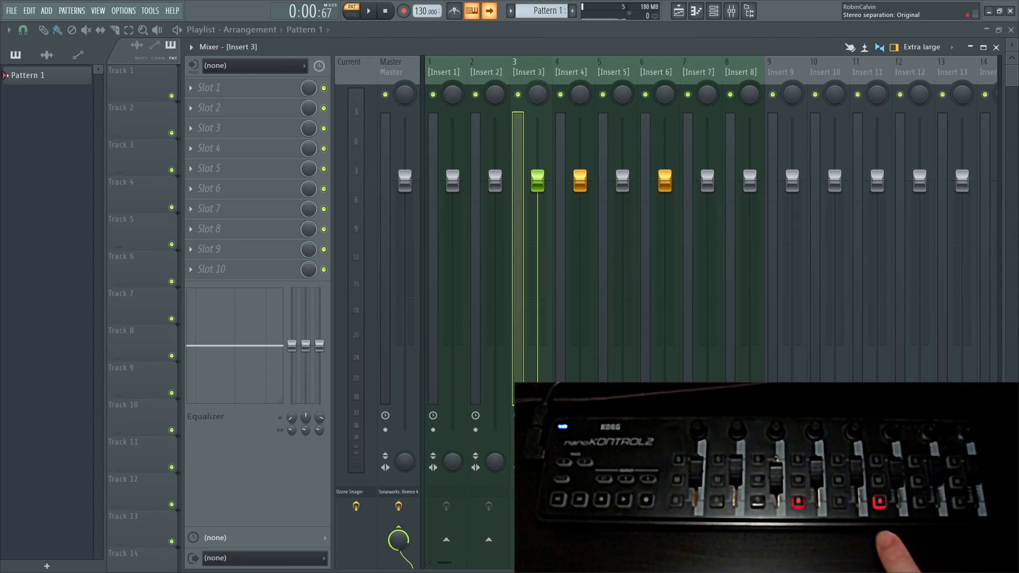
pyautogui.click(620, 182)
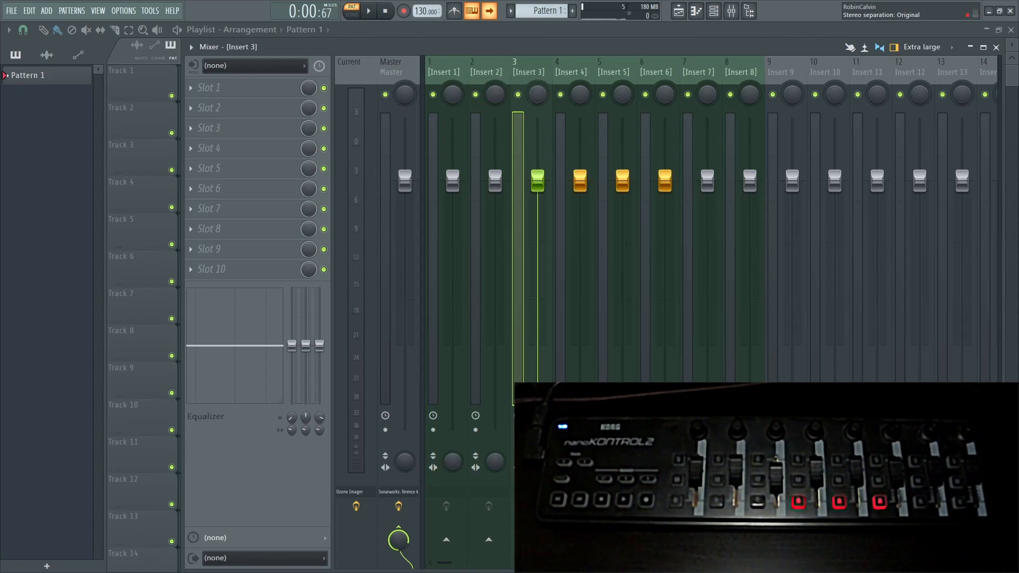